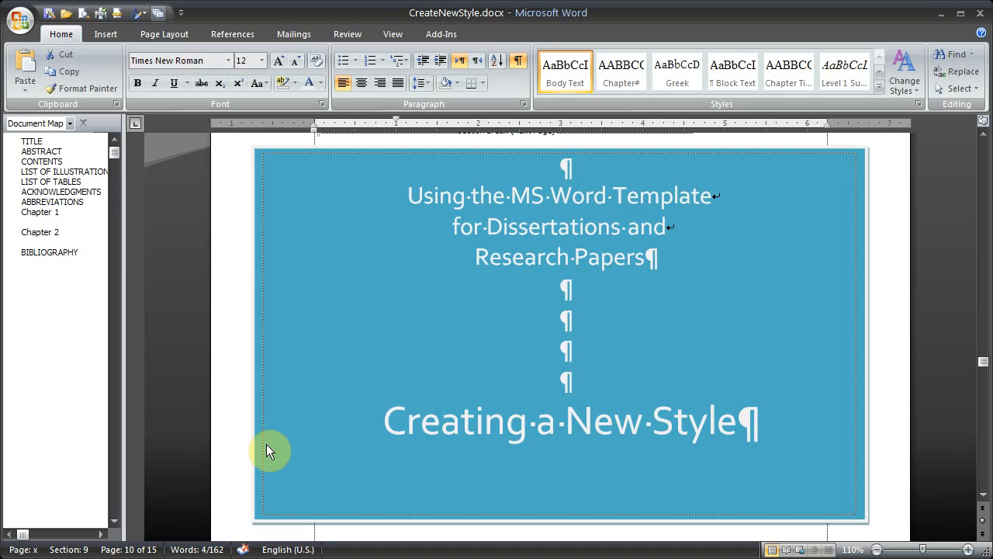
- Turn off formatting marks and glance over the 'Creating a New Style' title page
click(518, 60)
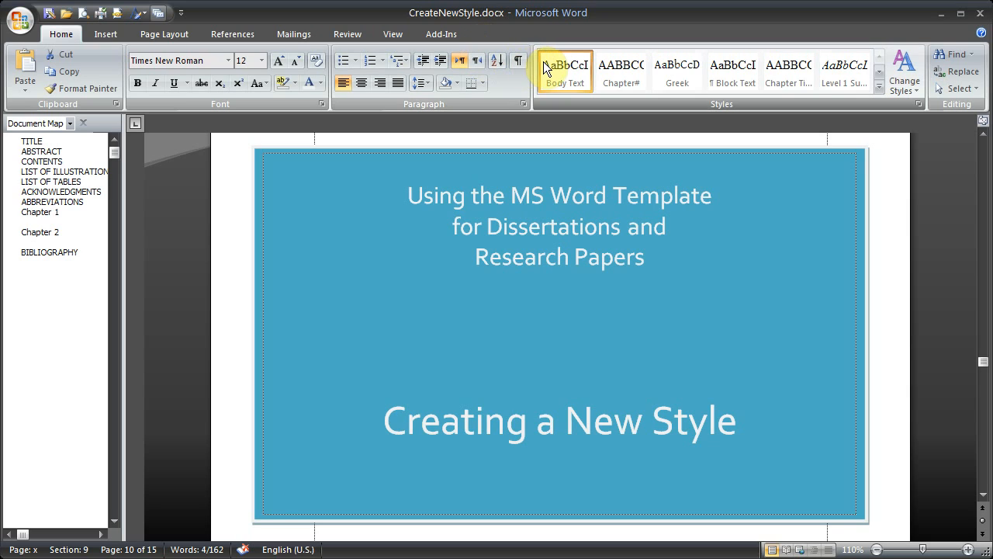
scroll(down, 3)
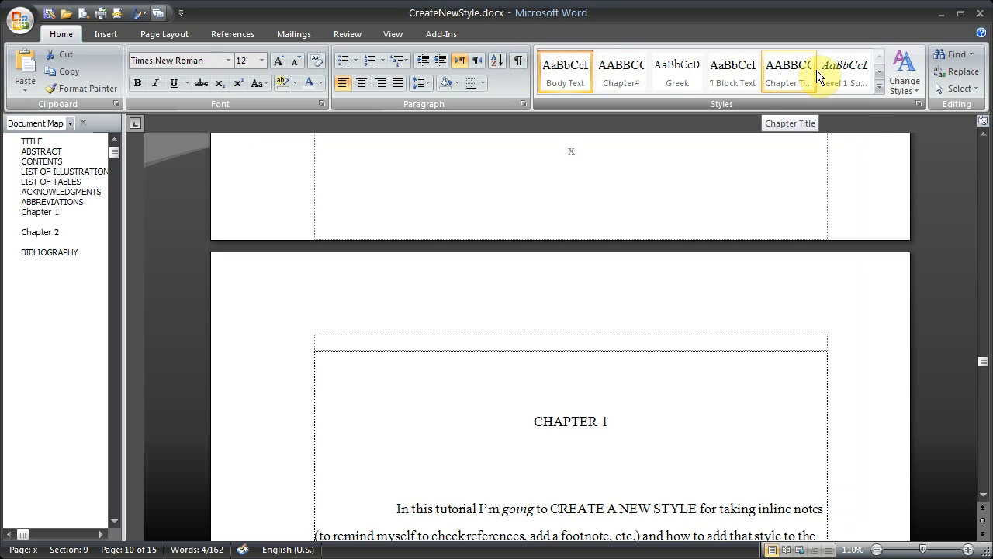
scroll(up, 3)
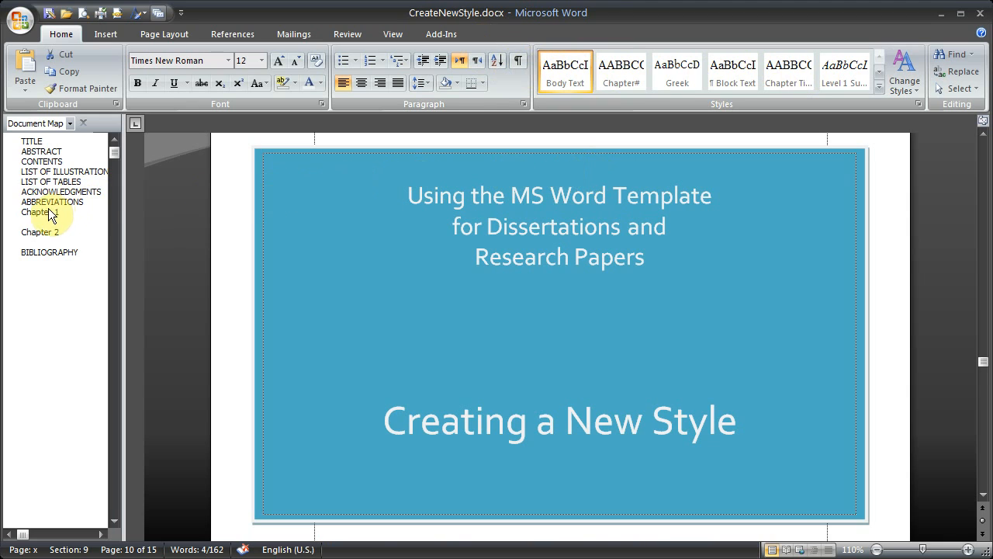
- Jump to Chapter 1 via the Document Map and select the phrase 'create a new style'
click(40, 212)
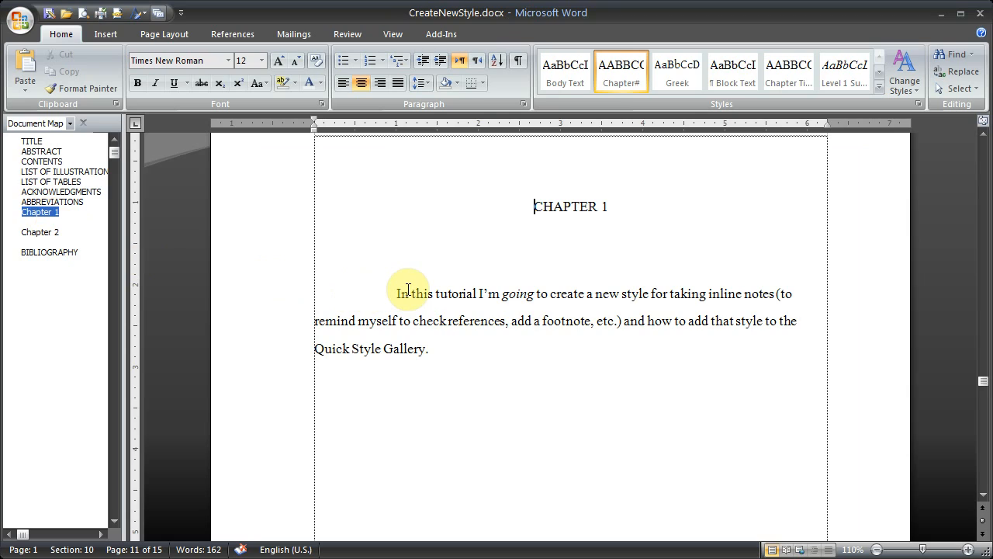
mouse_move(481, 293)
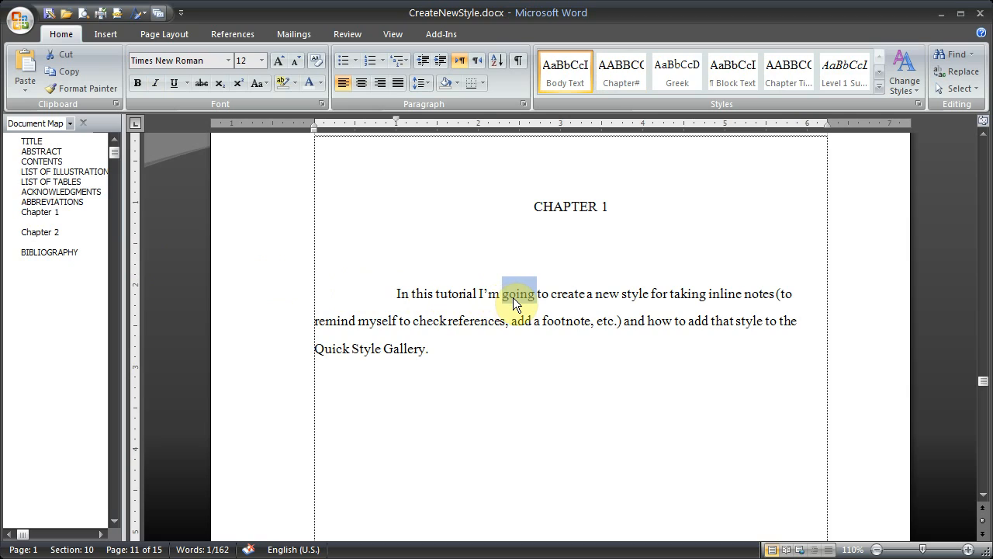
click(553, 294)
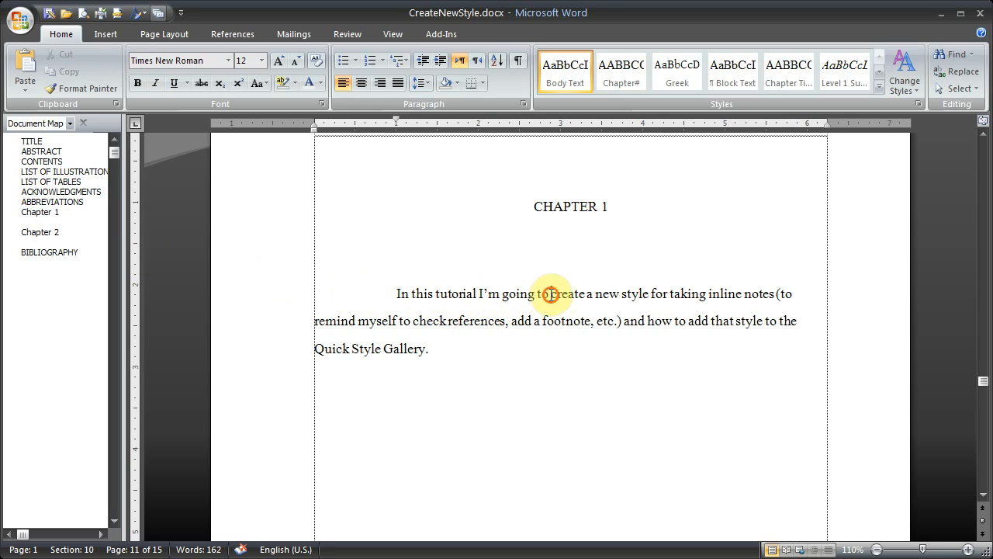
drag(551, 294, 652, 293)
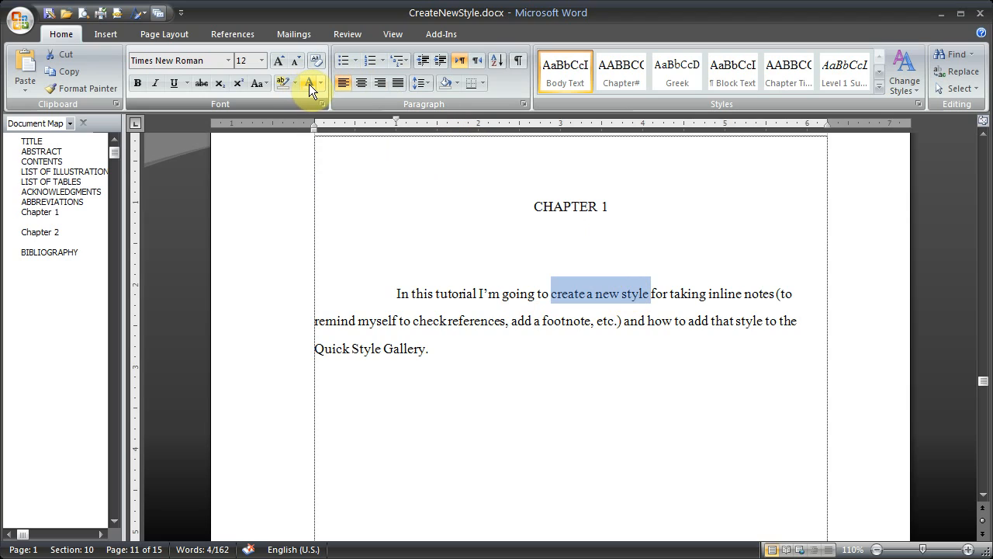
mouse_move(137, 83)
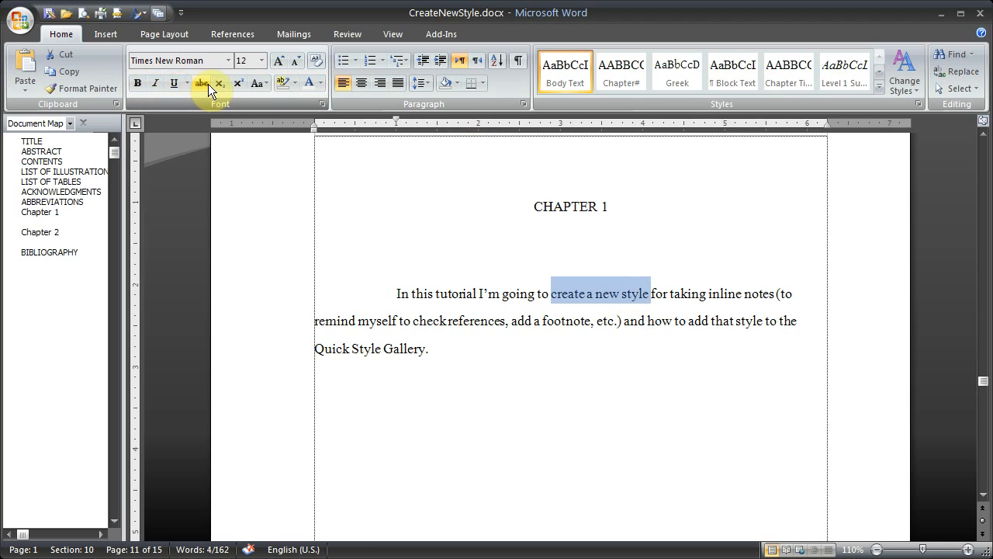
- Apply the recent light-yellow colour from the Shading dropdown to the selected phrase
click(482, 83)
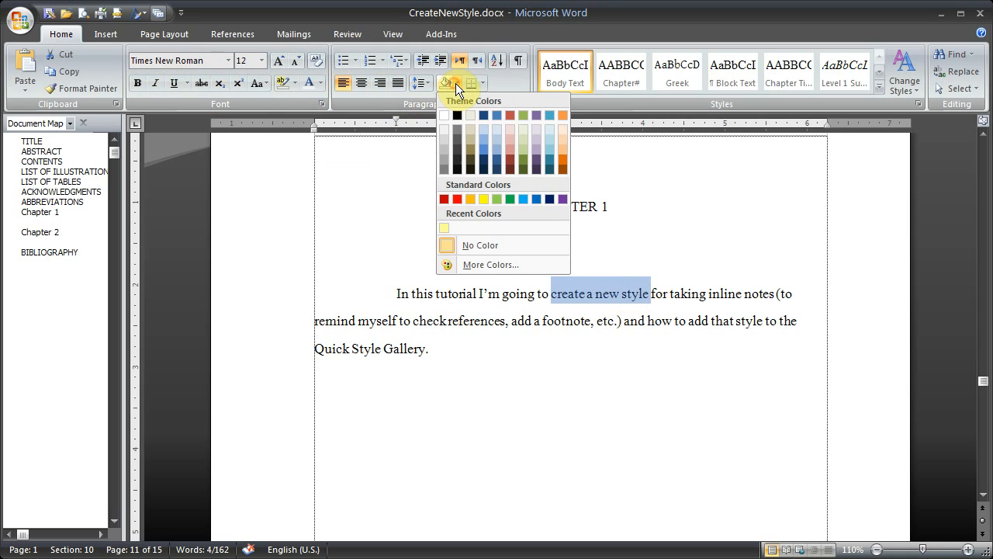
click(489, 265)
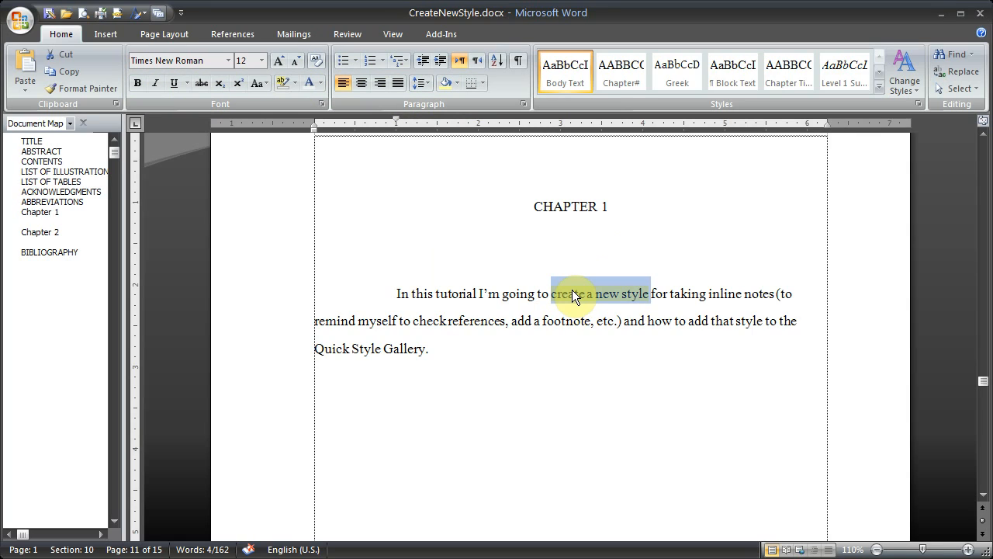
mouse_move(573, 300)
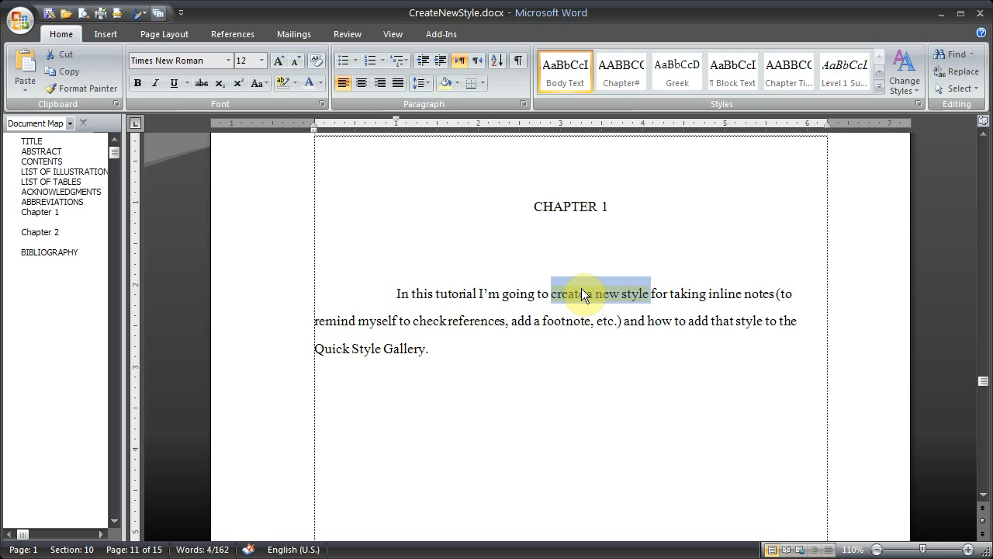
- Open the context menu for the shaded phrase 'create a new style'
right_click(581, 293)
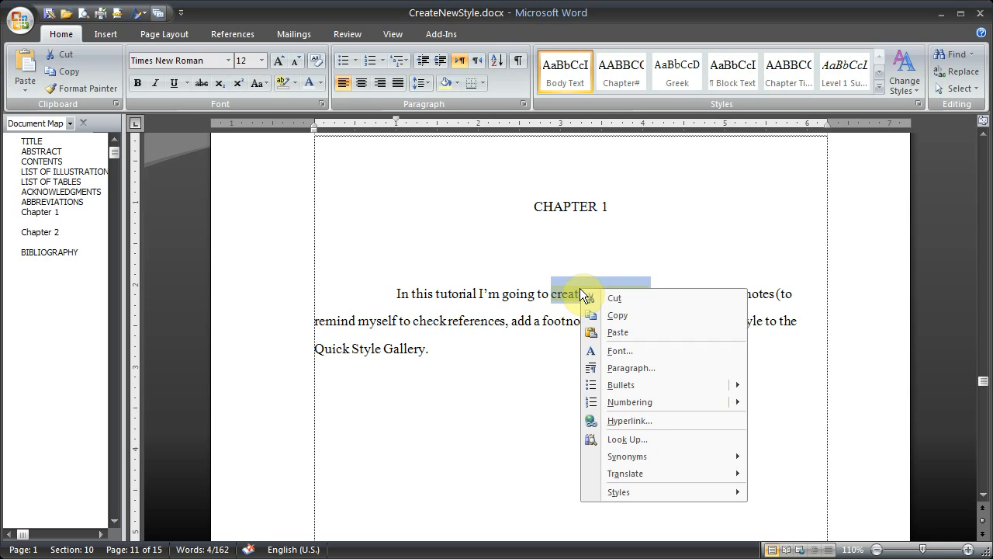
mouse_move(627, 456)
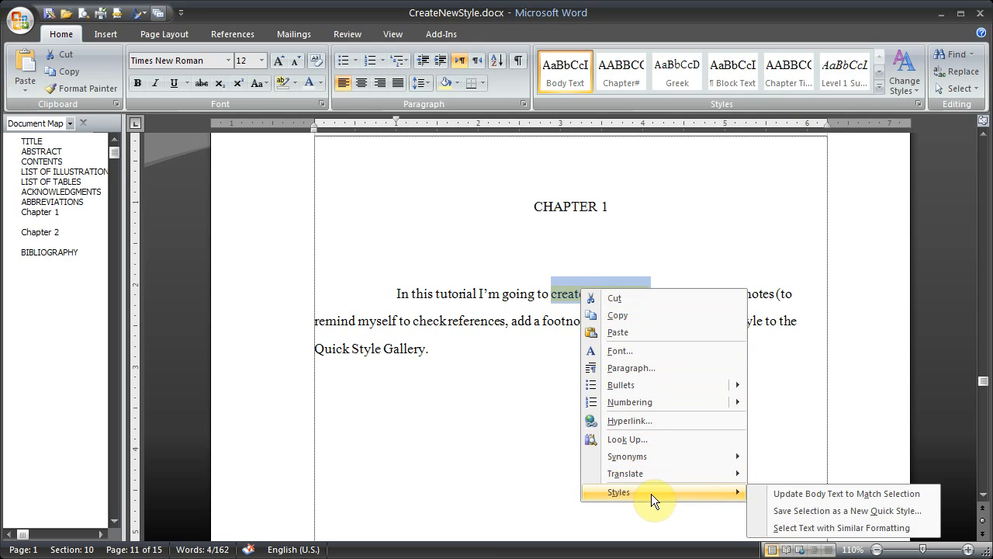
mouse_move(787, 499)
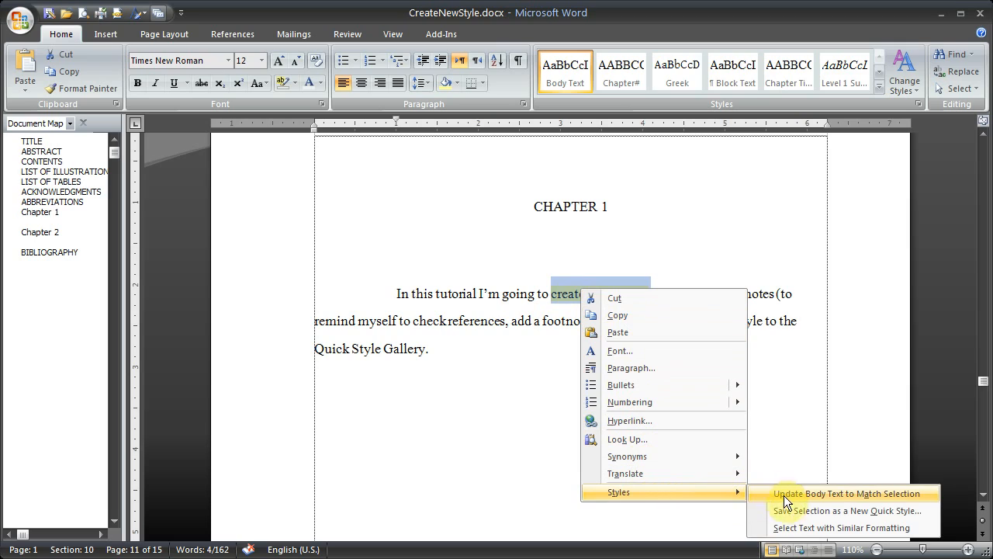
mouse_move(790, 510)
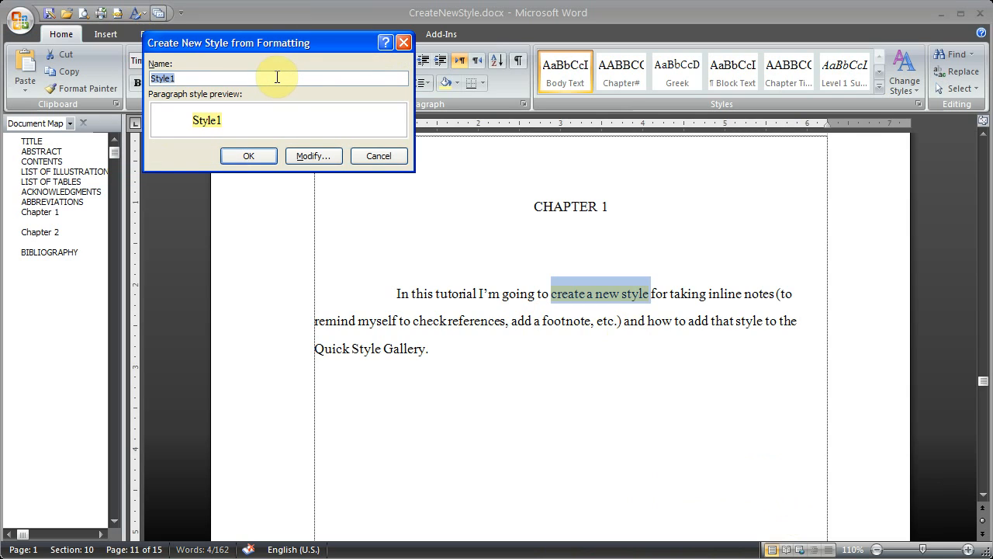
- Name the new quick style 'Note' and open its Modify settings
text(Note)
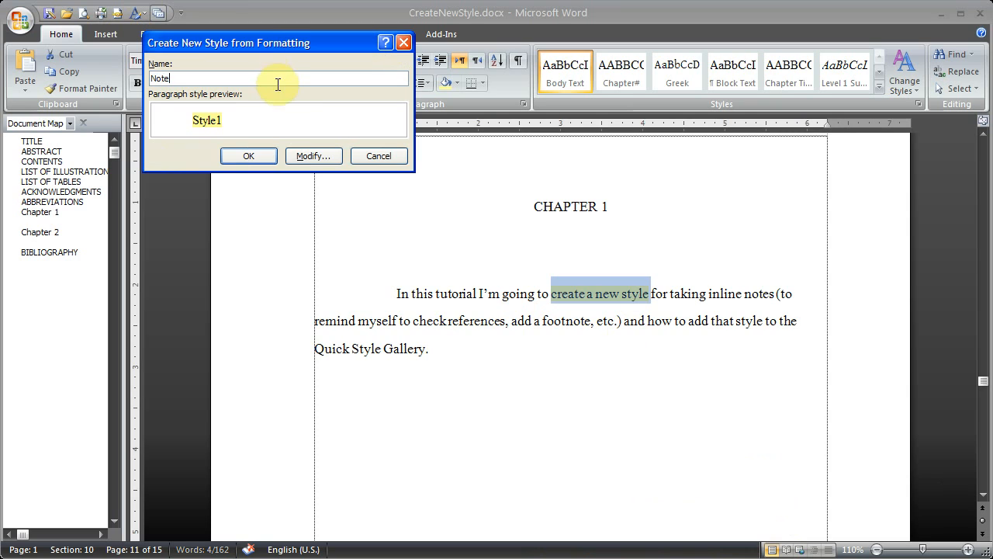
mouse_move(313, 156)
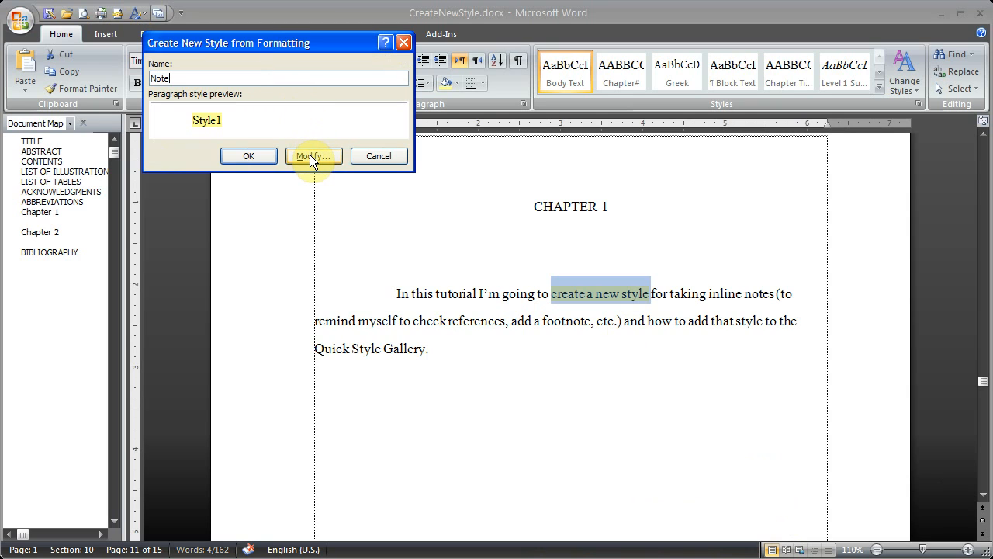
click(313, 155)
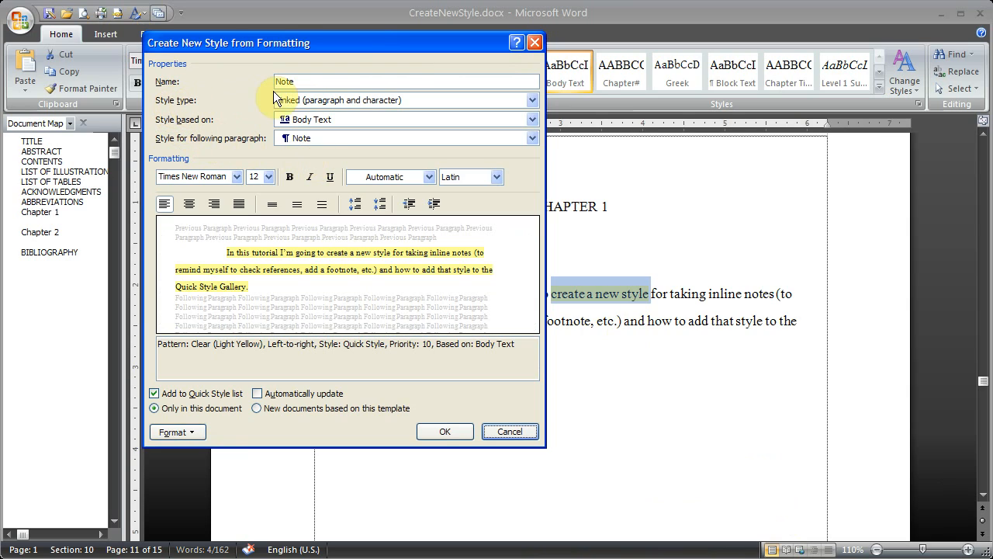
- Make Note a Character style saved for new documents based on this template, and confirm
click(531, 99)
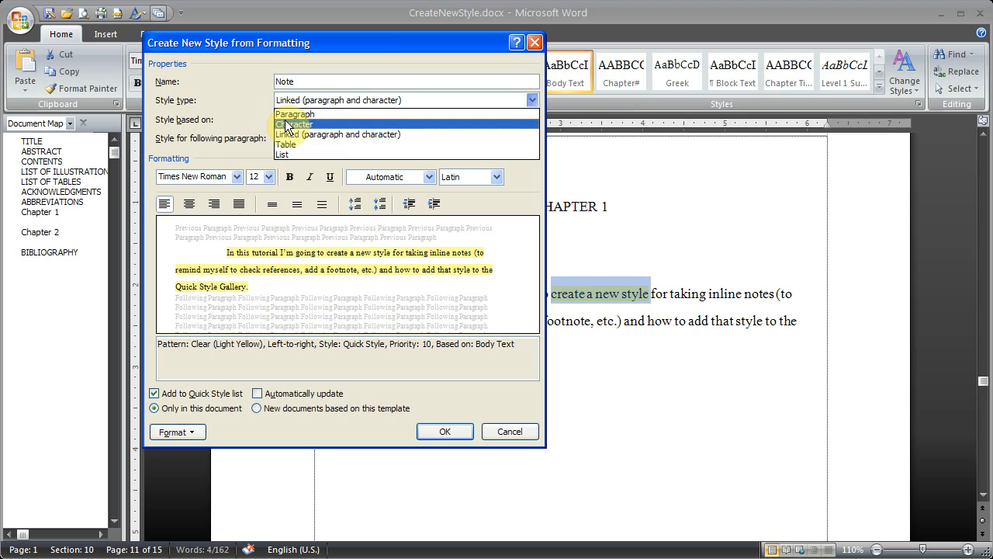
click(294, 124)
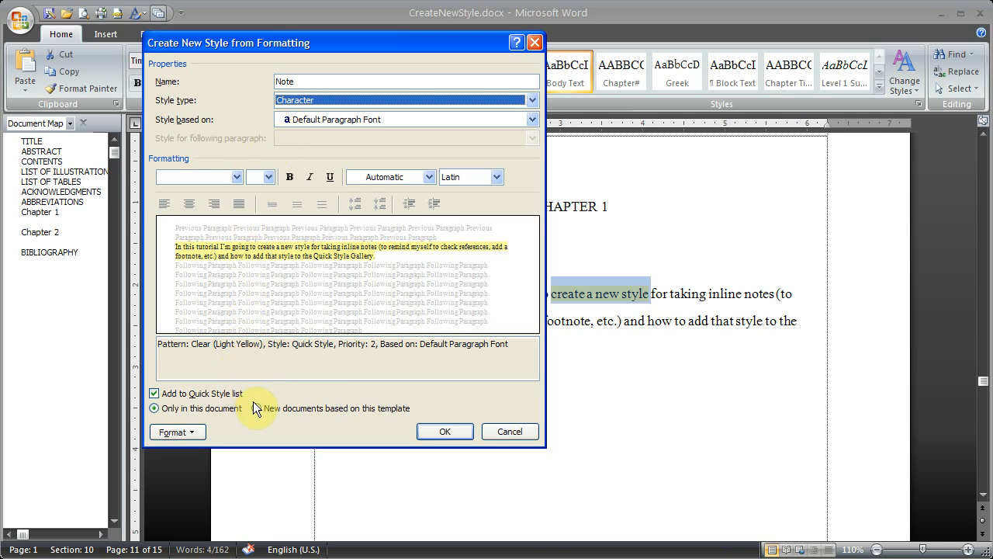
click(261, 409)
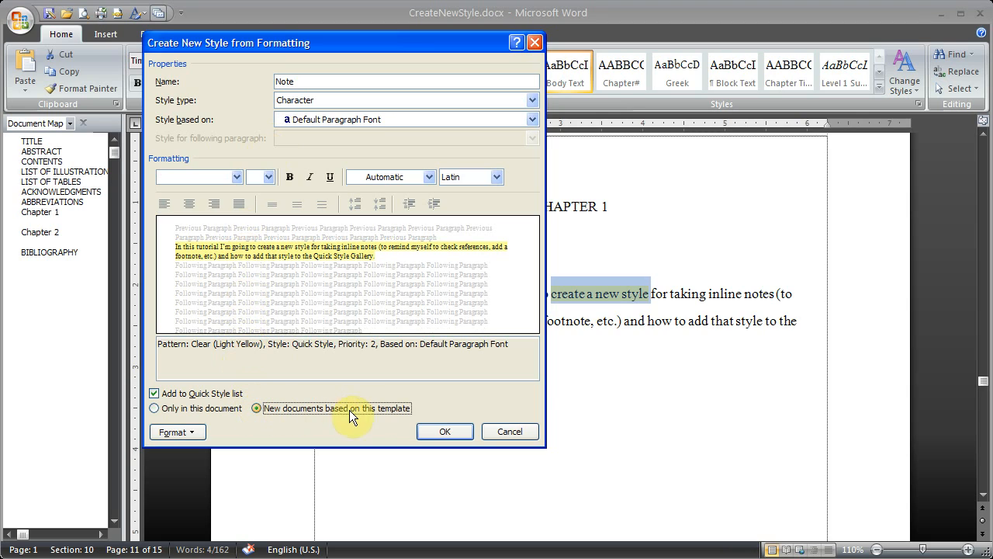
mouse_move(386, 416)
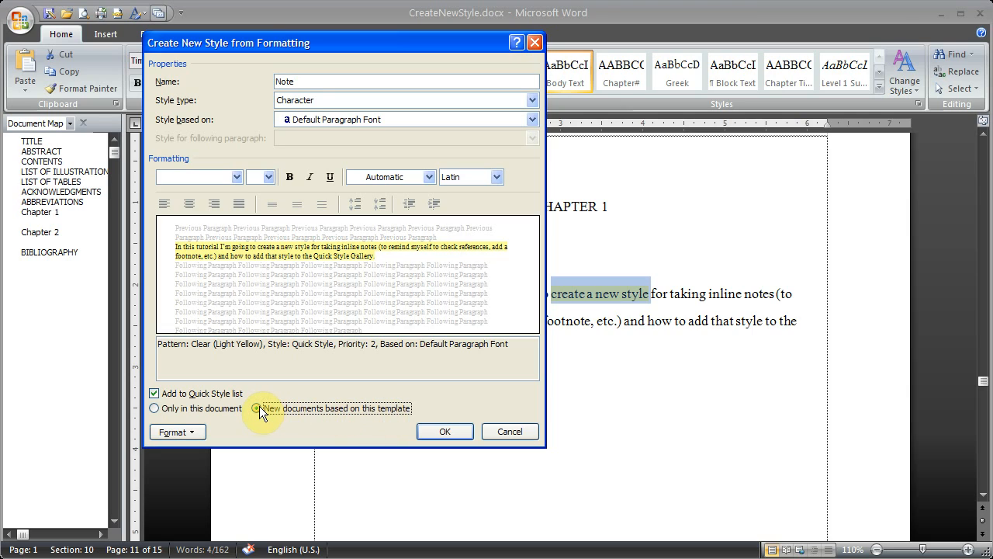
click(263, 408)
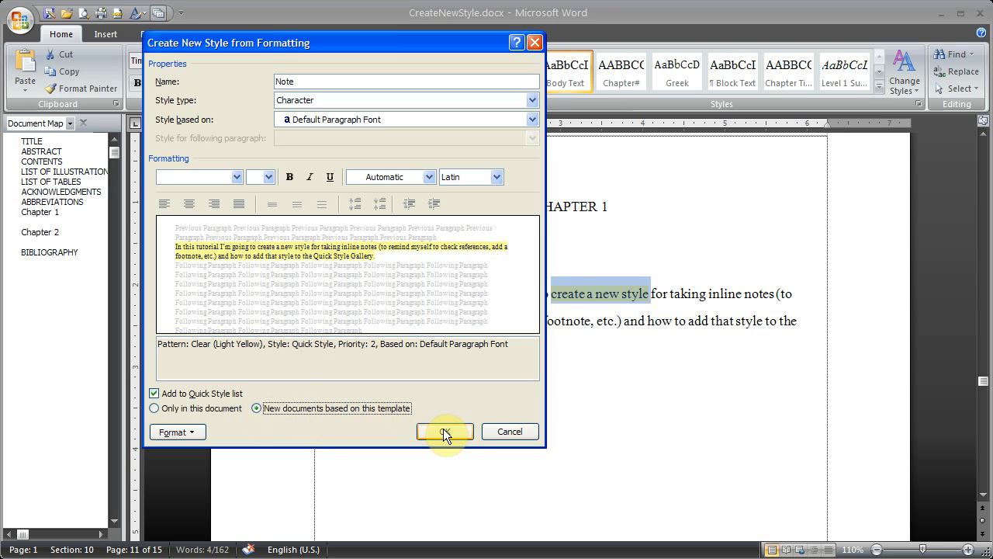
click(445, 431)
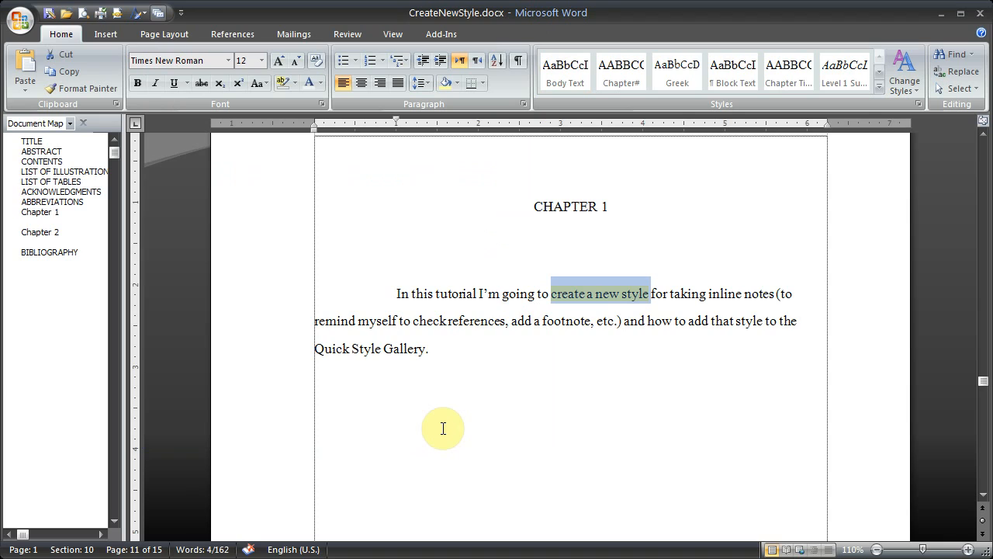
mouse_move(880, 73)
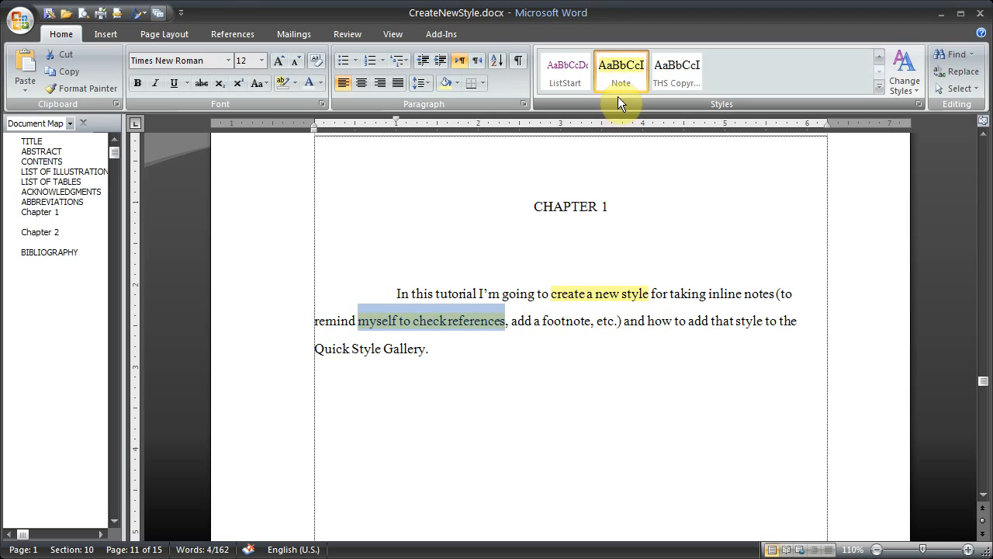
- Right-click Note in the Quick Styles gallery to see its two instances
right_click(621, 69)
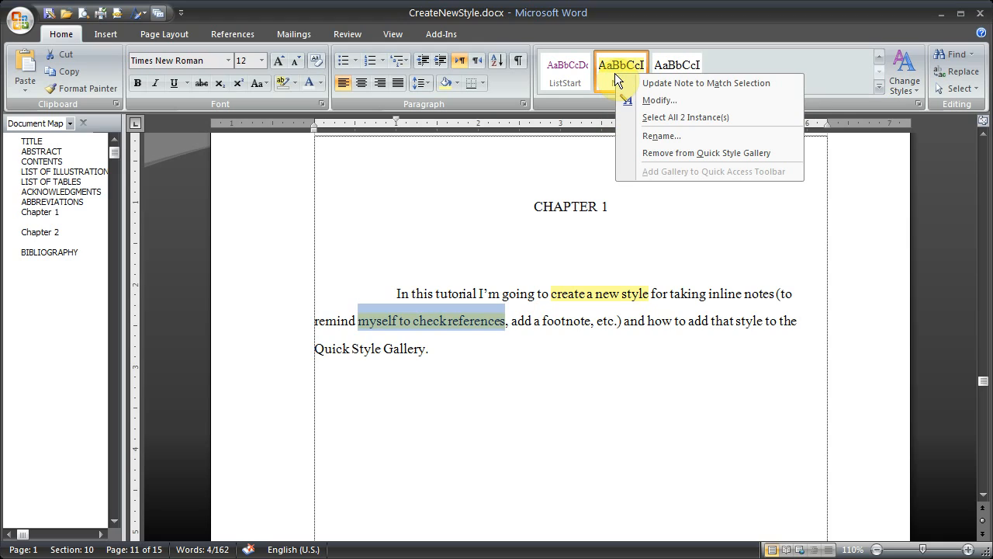
mouse_move(681, 118)
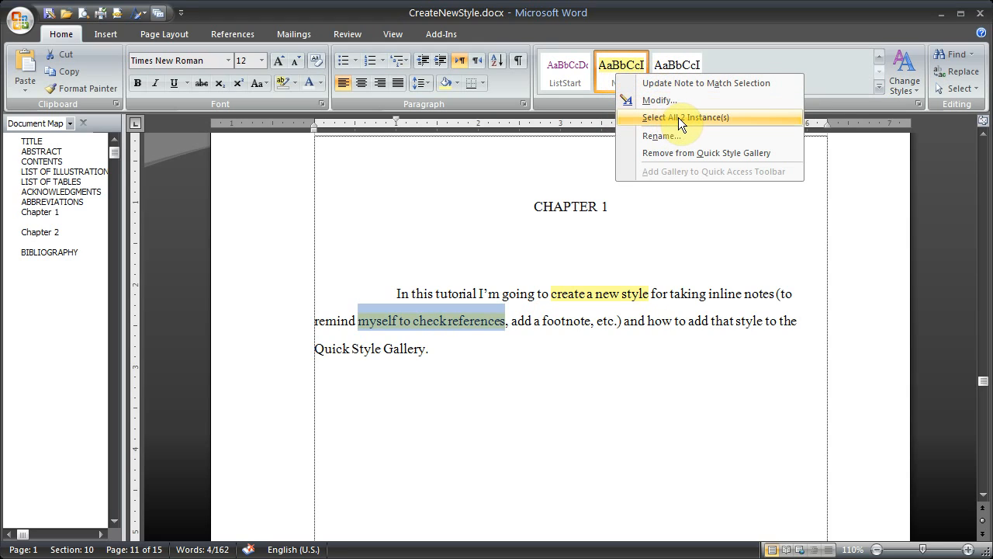
mouse_move(689, 124)
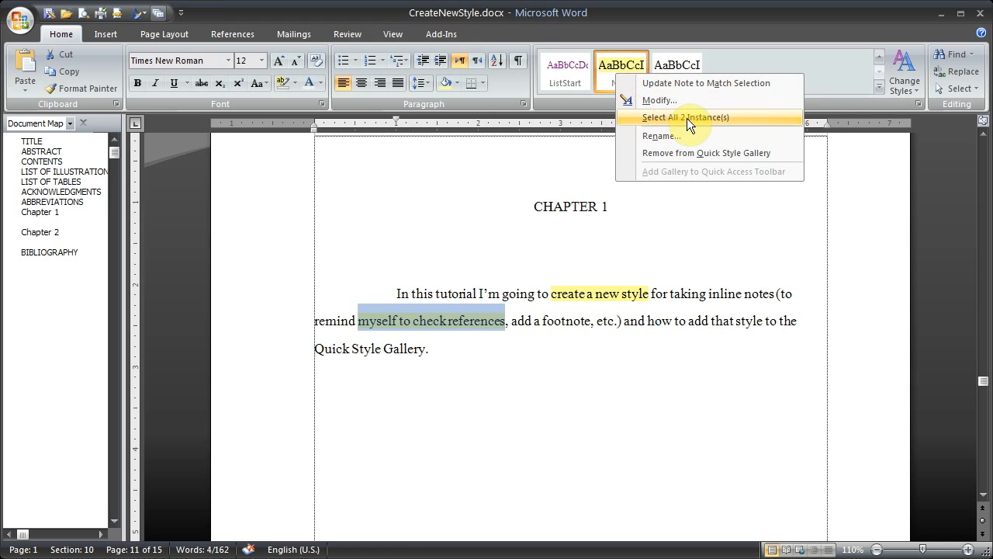
mouse_move(665, 123)
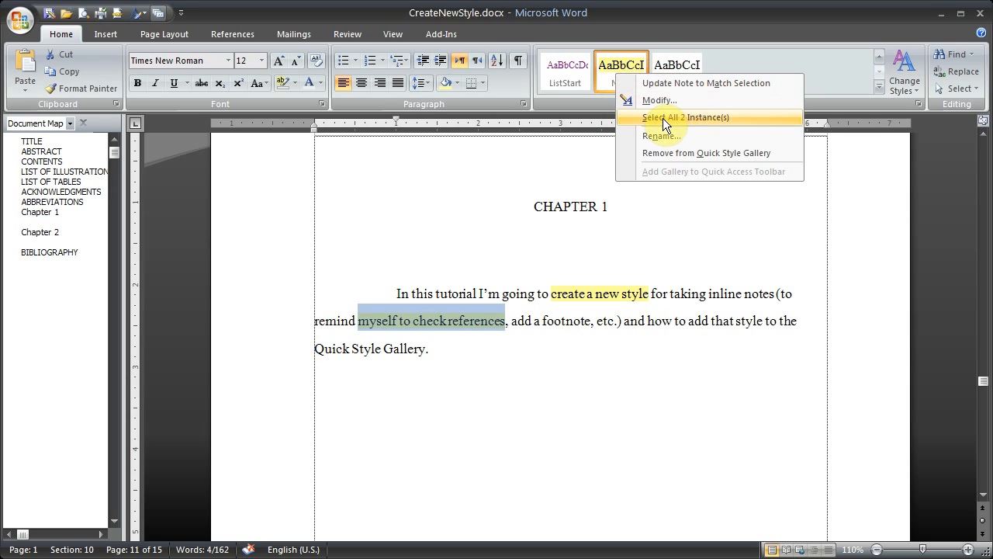
mouse_move(679, 121)
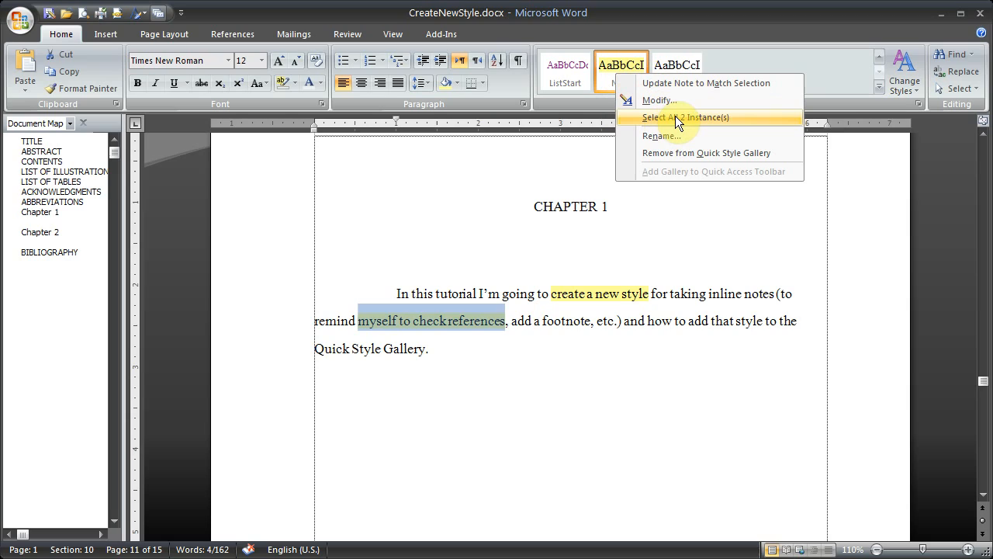